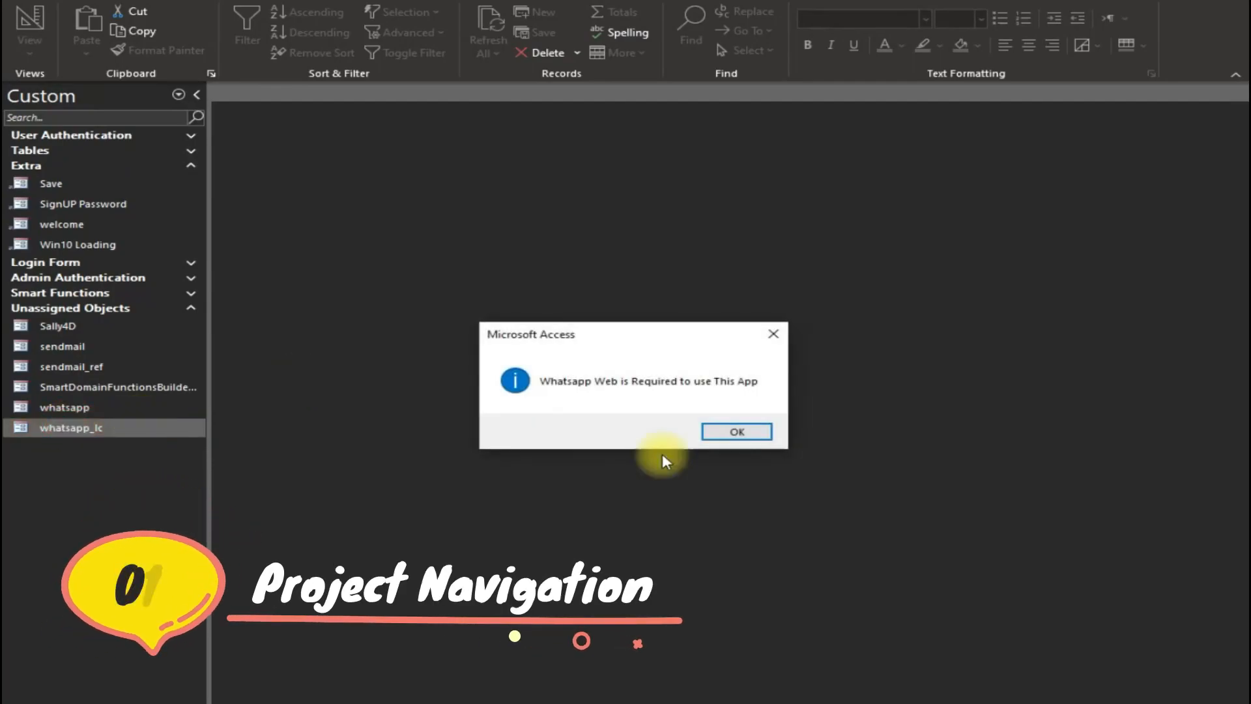
# - Dismiss the WhatsApp Web notice and enter the message 'Hey Guys! How are You'
pyautogui.click(735, 432)
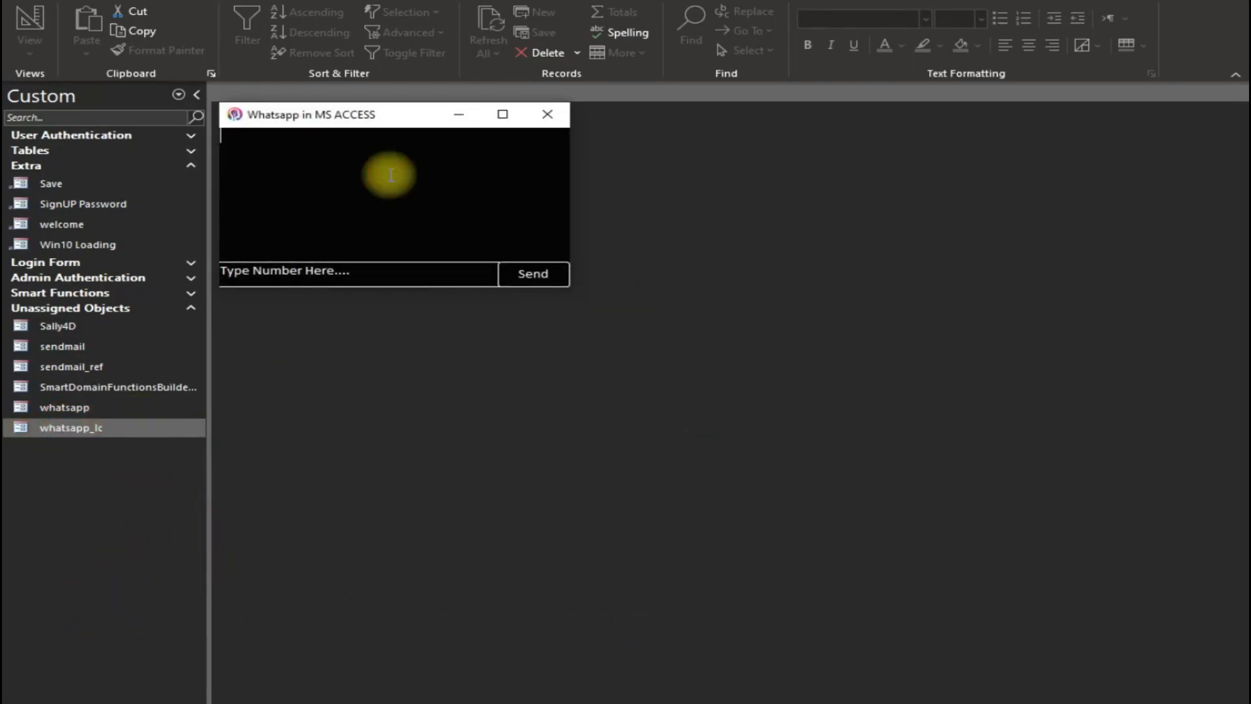
pyautogui.write('Hey')
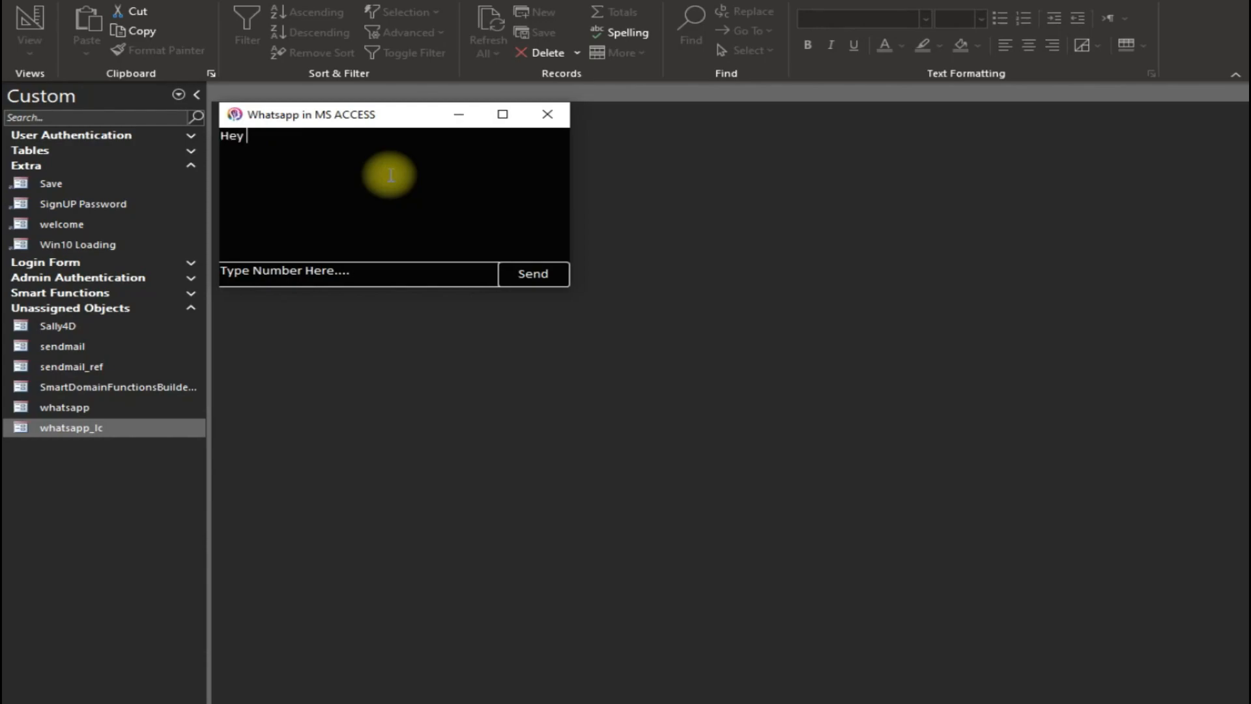
pyautogui.write('Guys!')
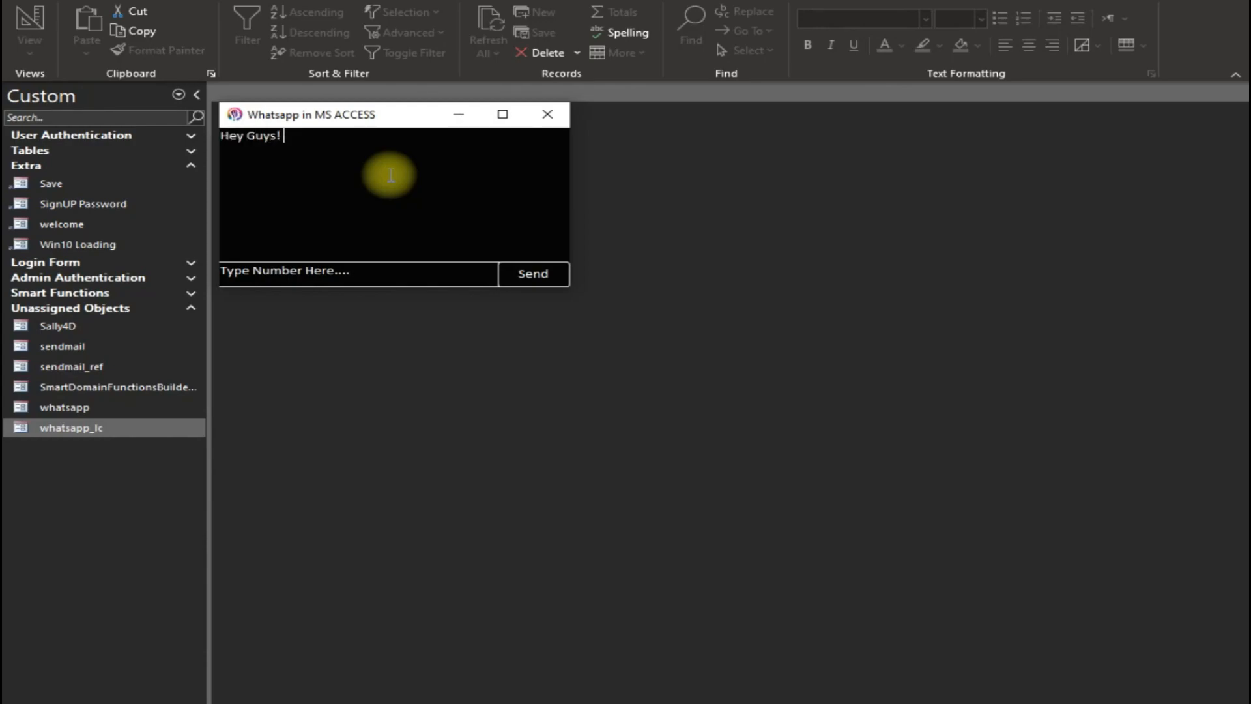
pyautogui.write('How a')
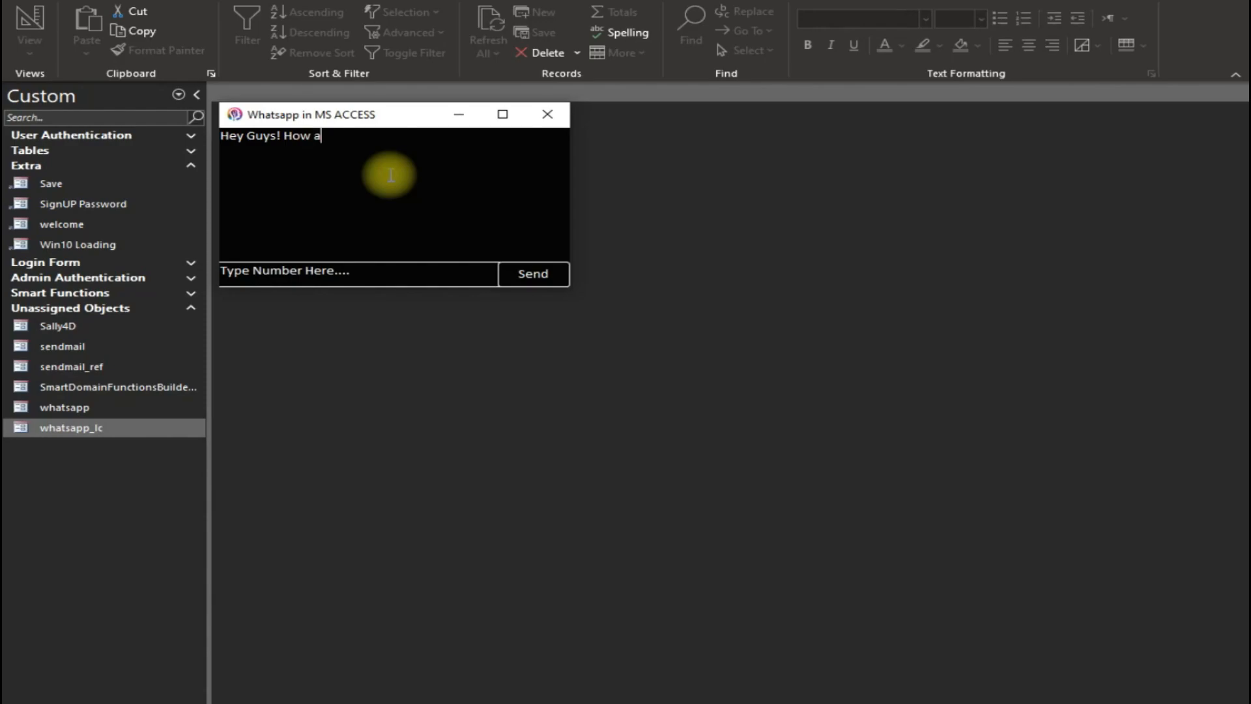
pyautogui.write('re You')
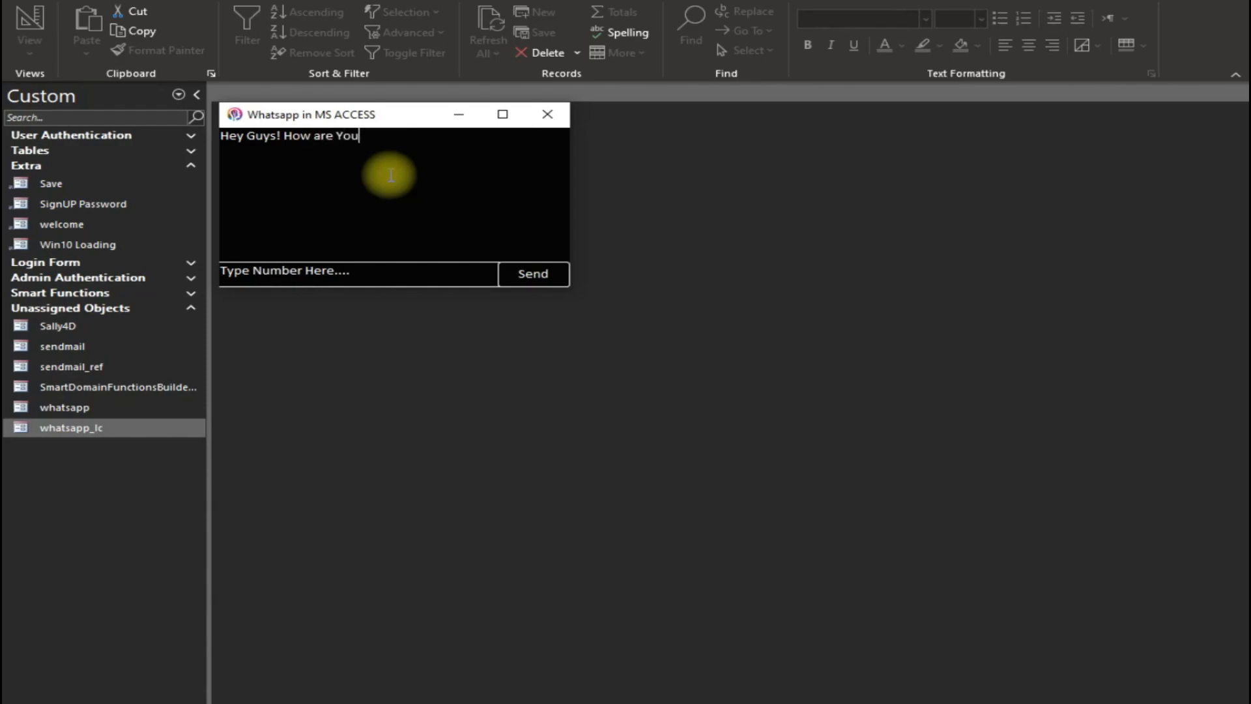
pyautogui.click(357, 273)
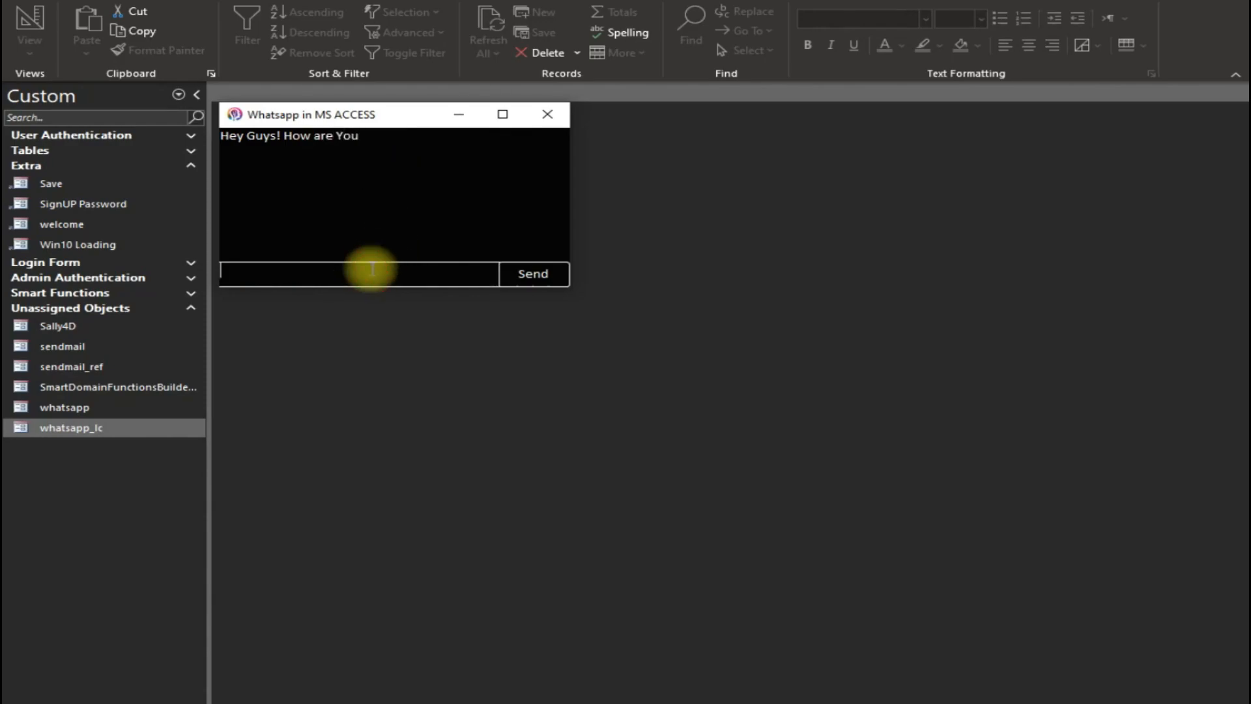
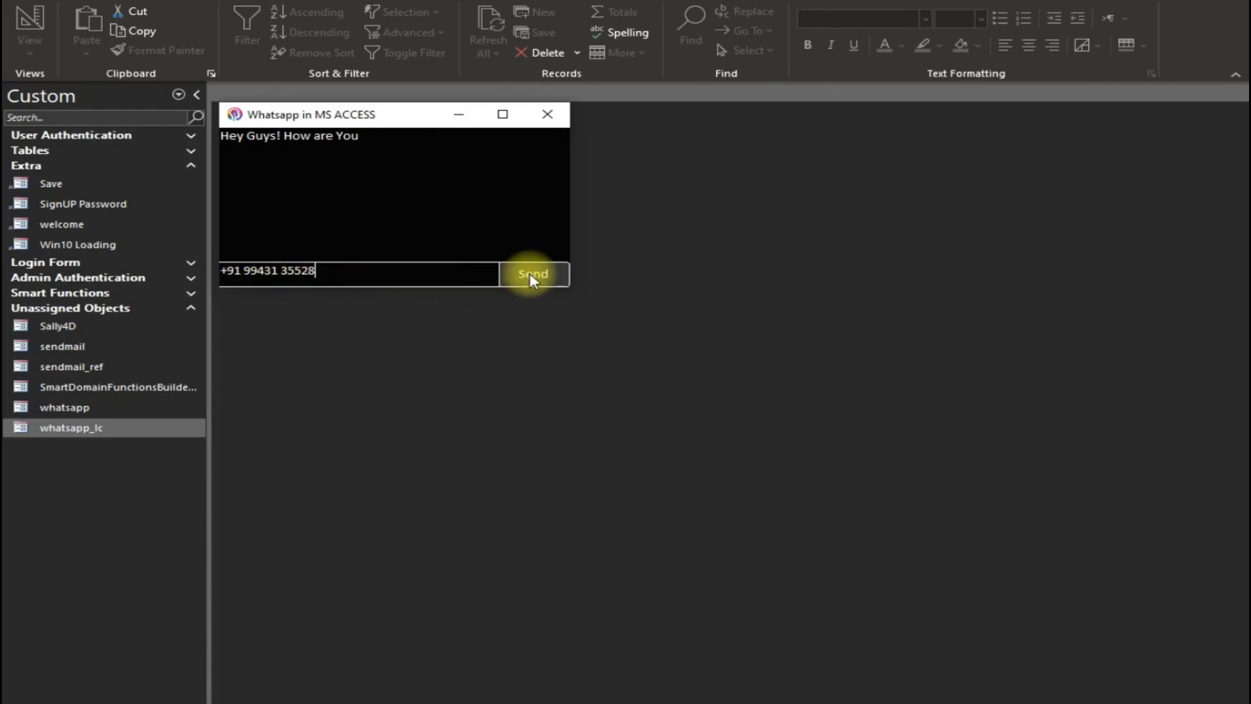
pyautogui.click(532, 274)
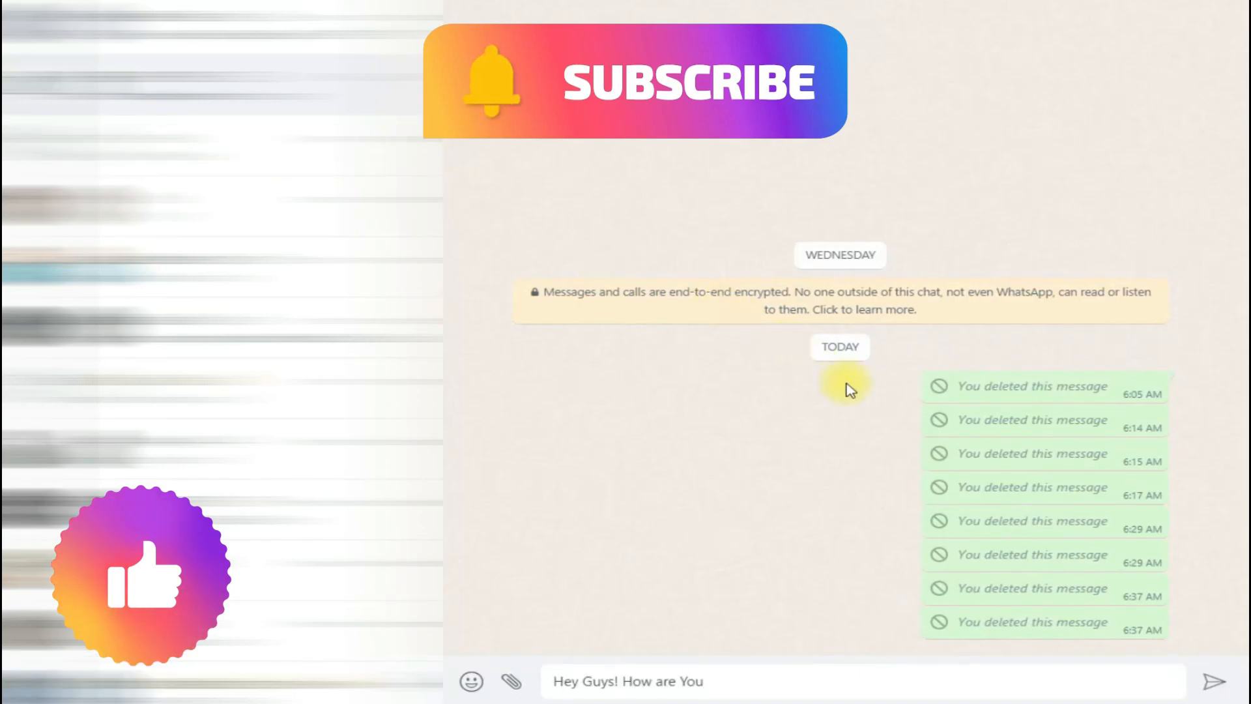
# - Send the prefilled greeting in WhatsApp, then start Code Builder for the Send button's On Click event
pyautogui.click(1214, 681)
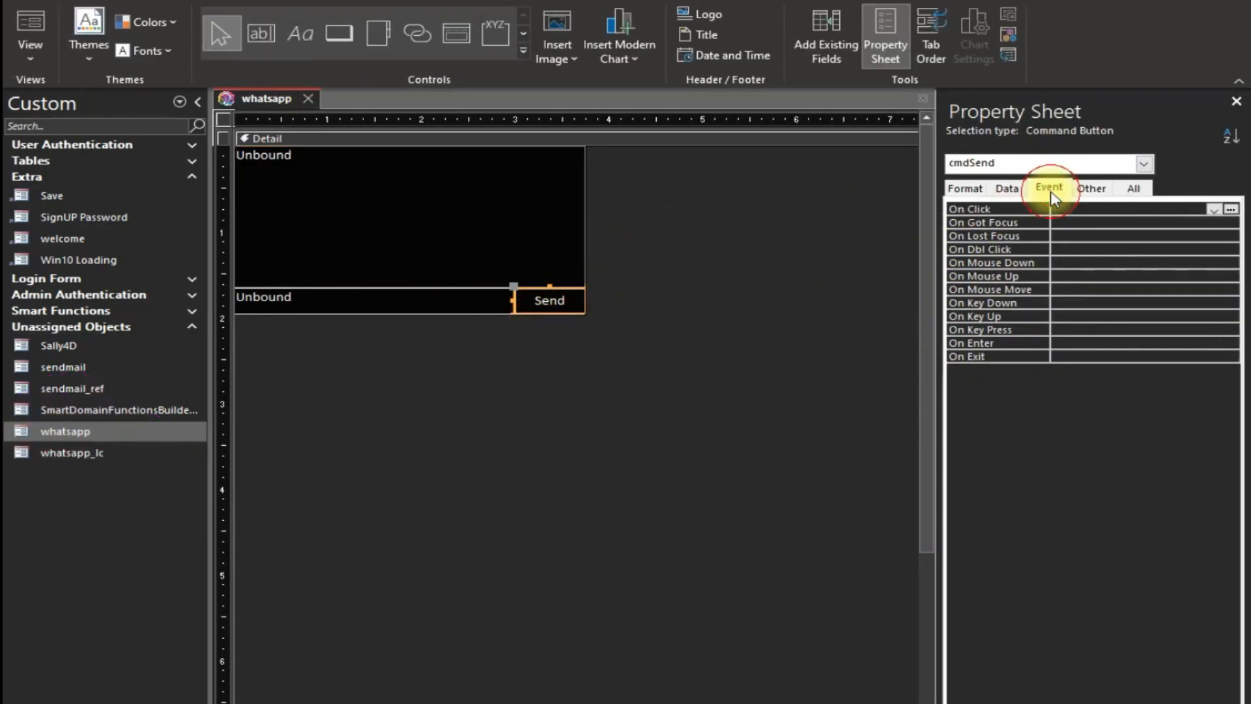
pyautogui.click(1230, 208)
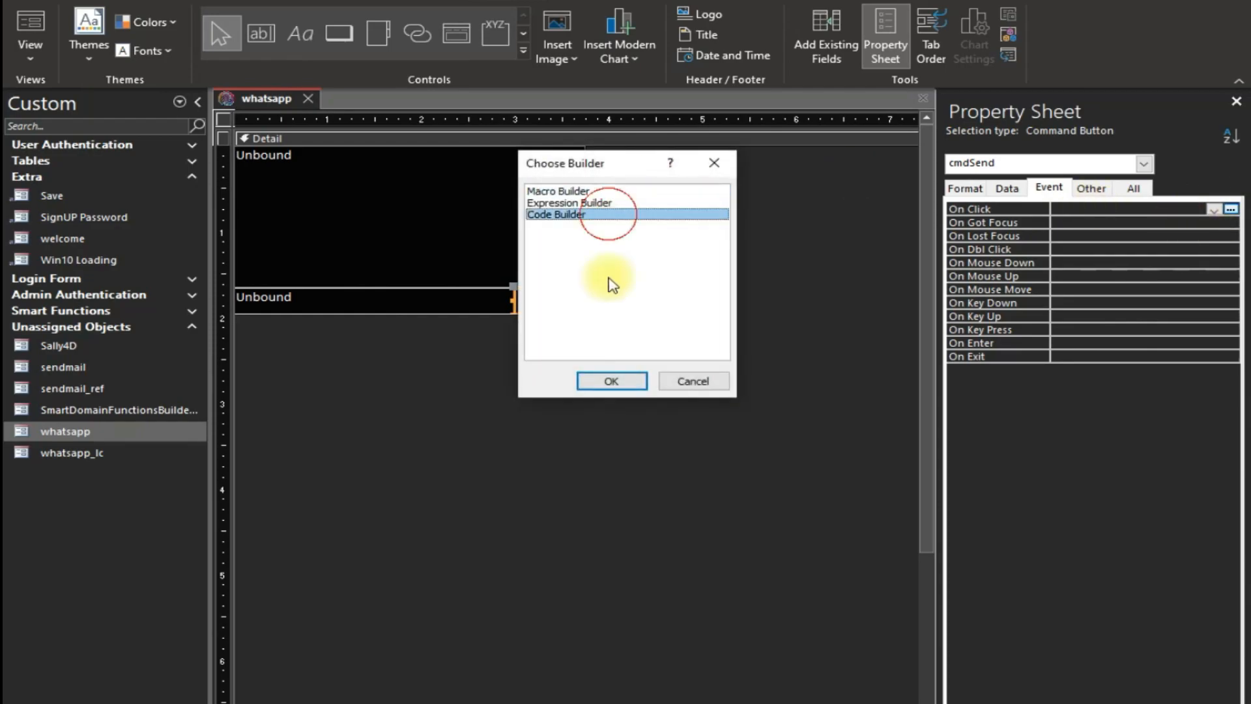
pyautogui.click(611, 380)
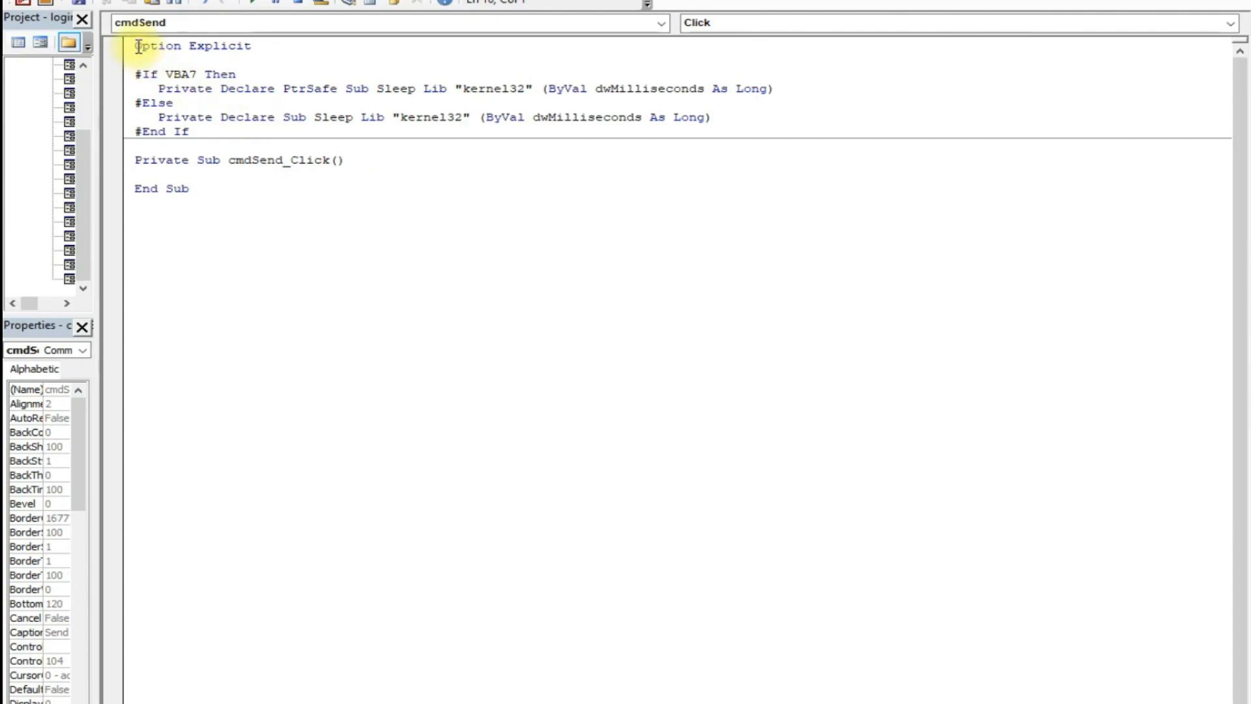
# - Review the Sleep declarations and declare an Object variable inside cmdSend_Click
pyautogui.moveTo(139, 46); pyautogui.dragTo(335, 131)
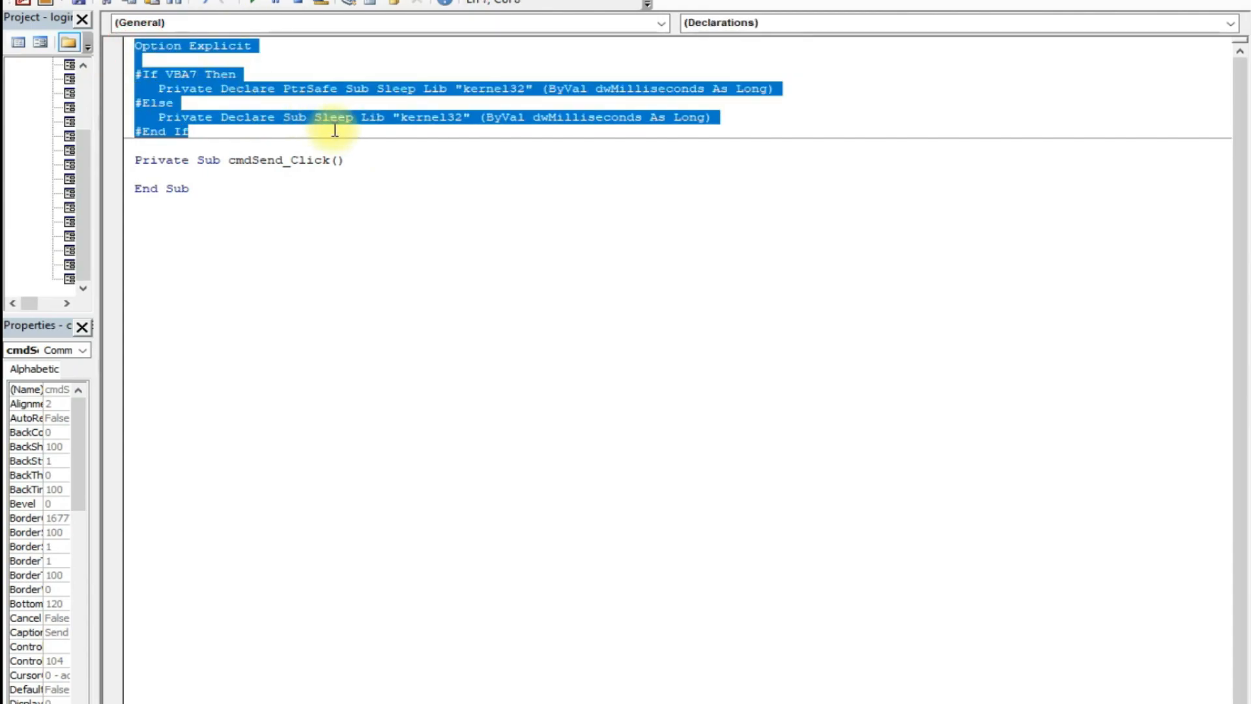
pyautogui.click(277, 159)
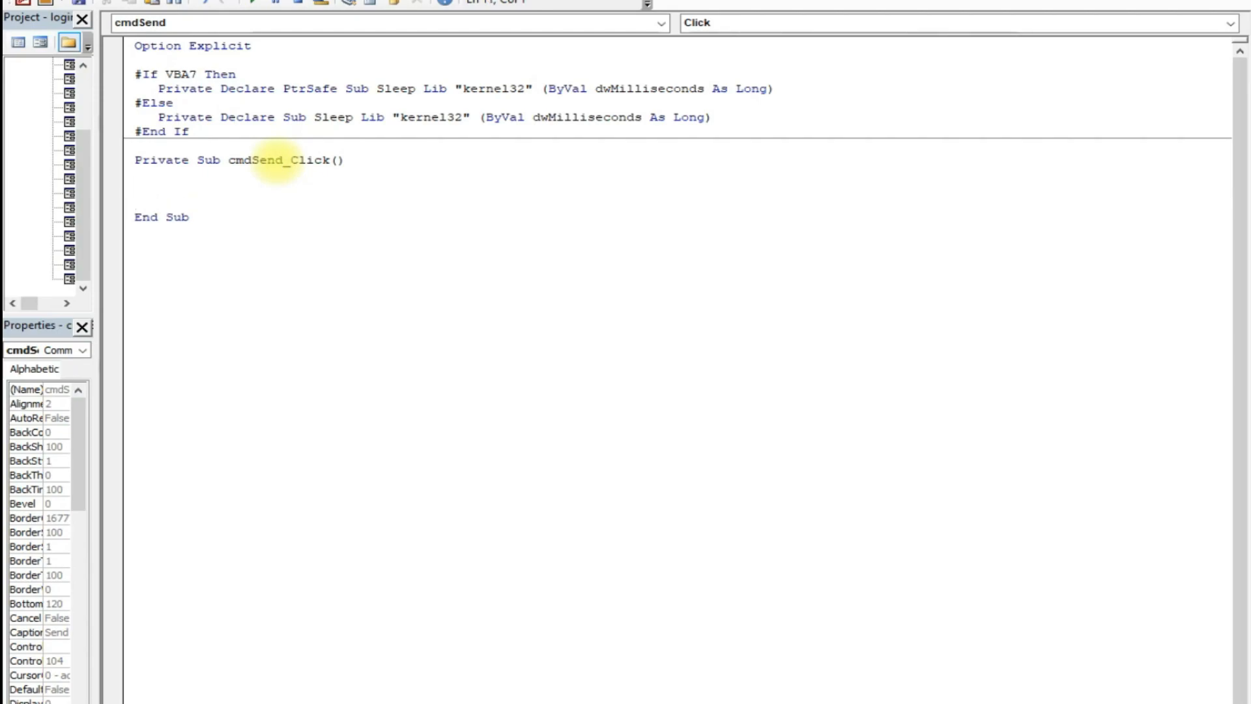
pyautogui.click(136, 188)
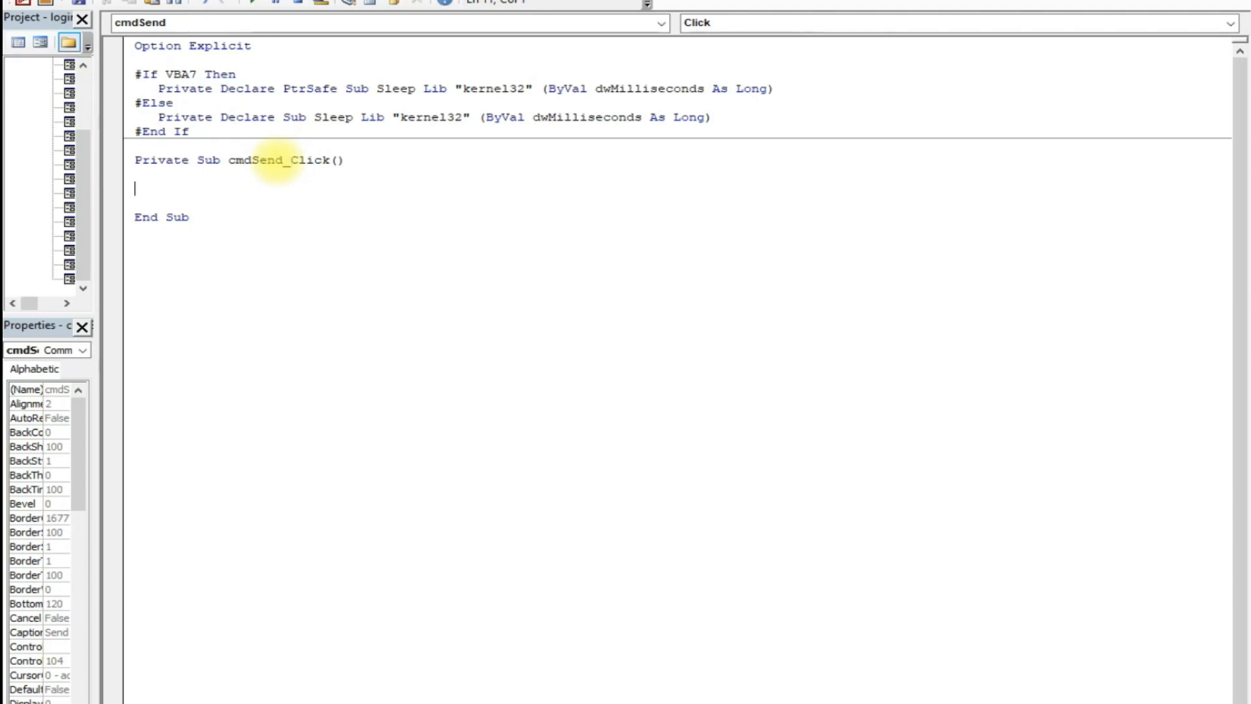
pyautogui.write('dim')
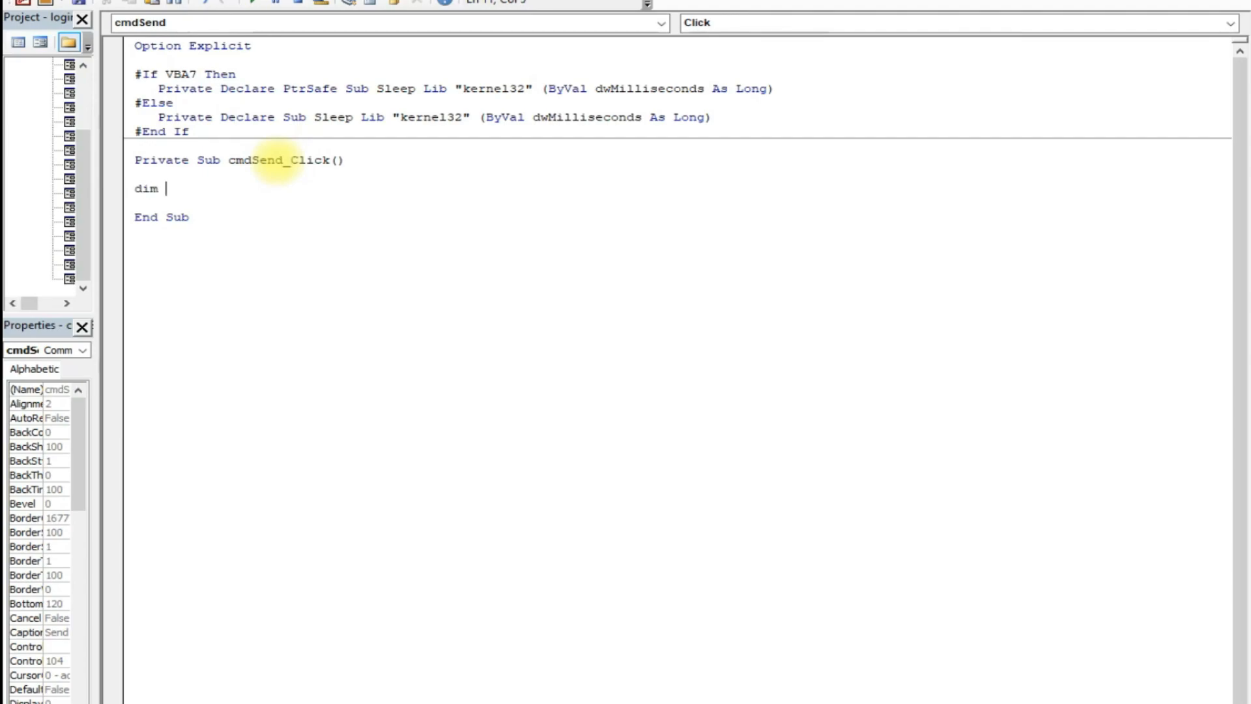
pyautogui.write('exp As Object')
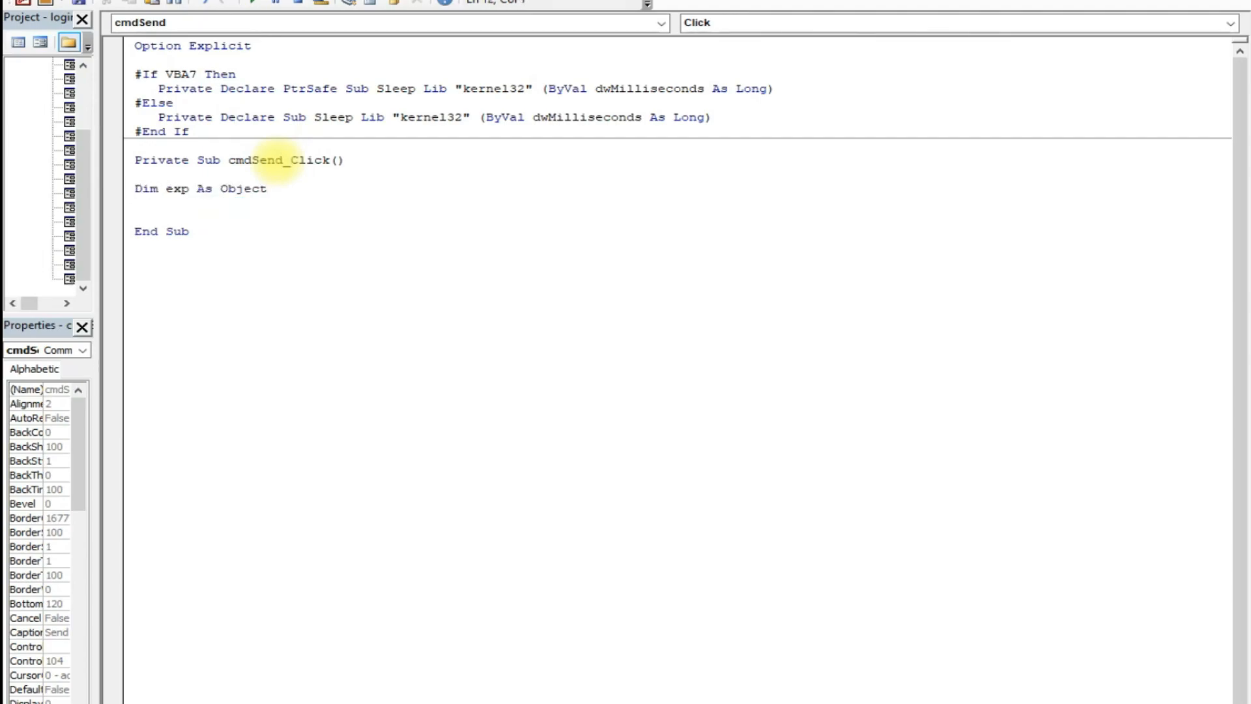
# - Set the variable to CreateObject("InternetExplorer.Application") for navigating the WhatsApp send link
pyautogui.write('set exp =')
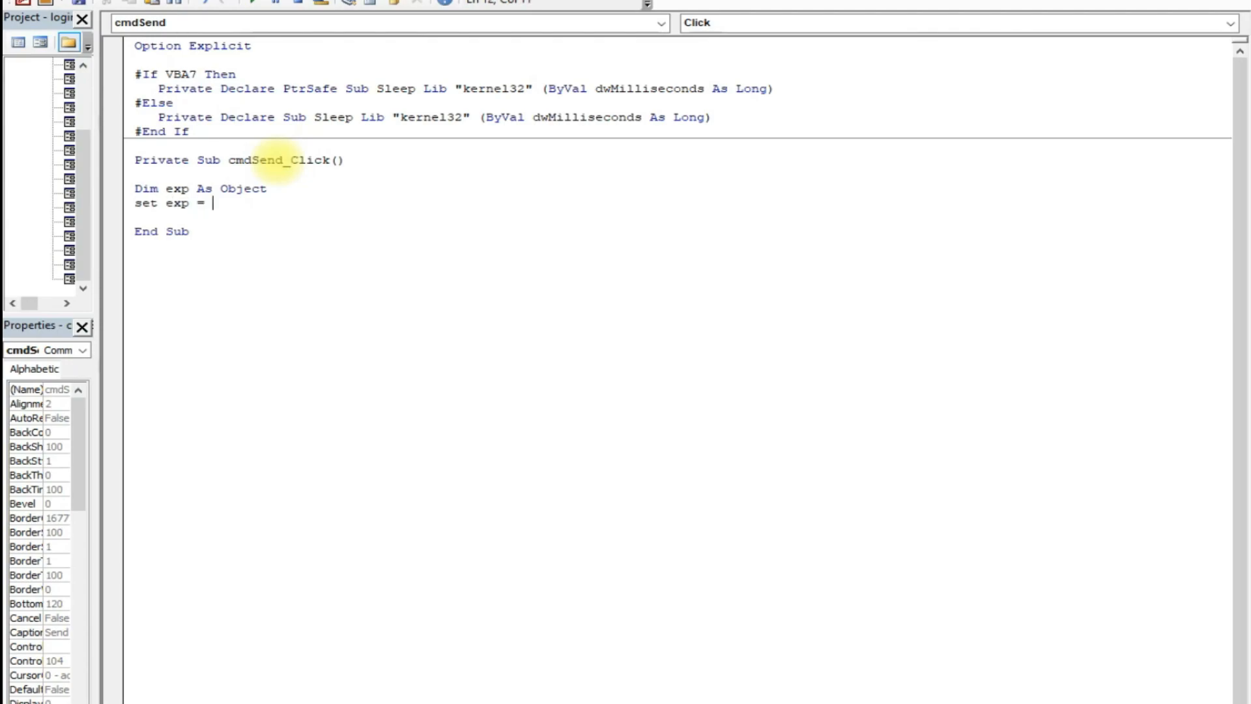
pyautogui.write('createobject')
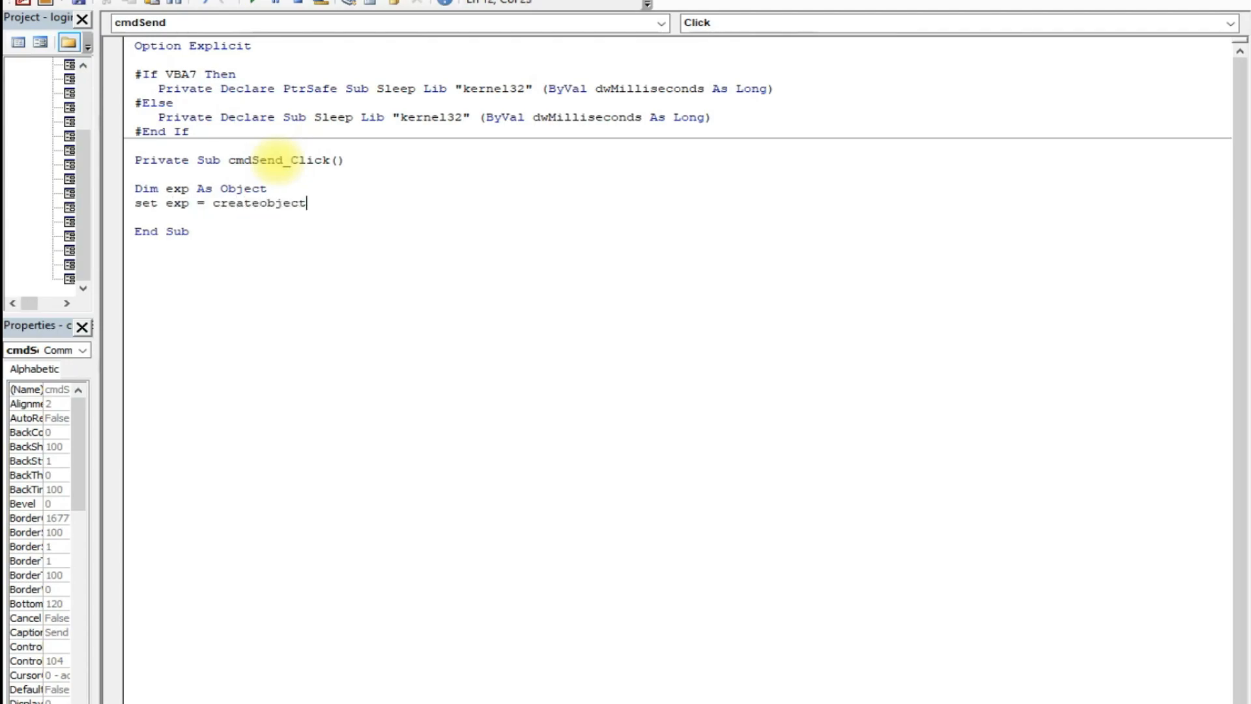
pyautogui.write('("Internet')
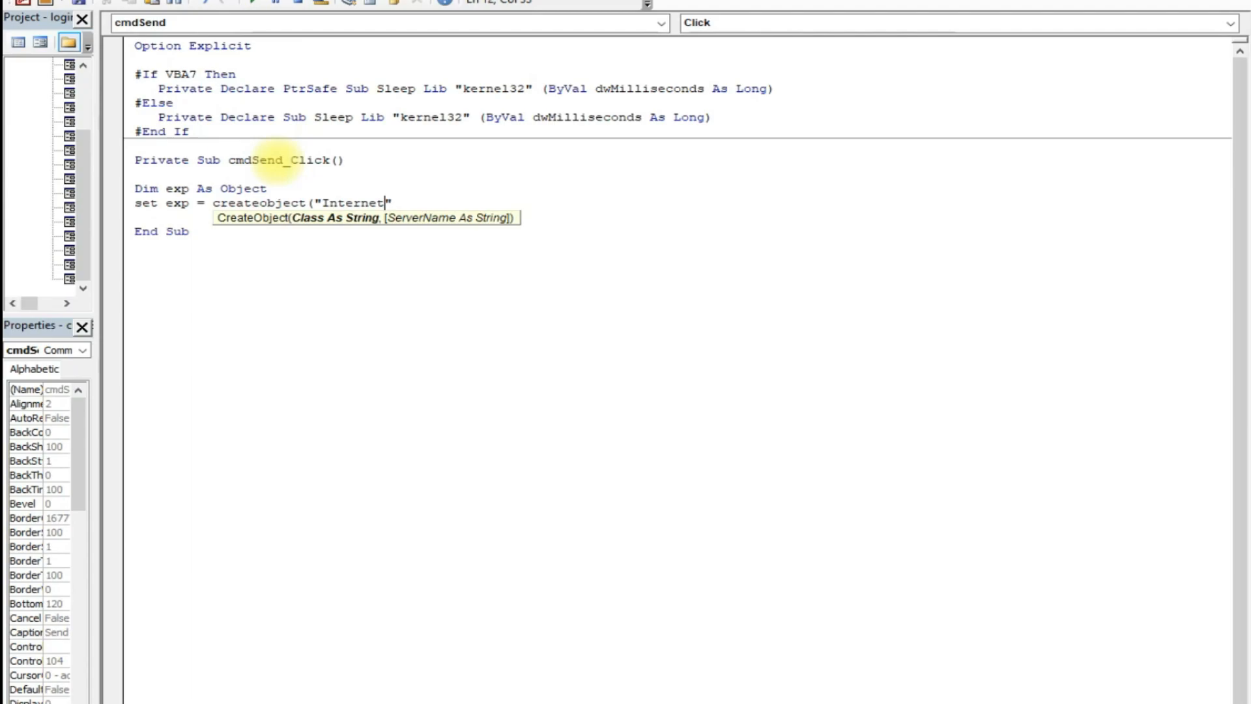
pyautogui.write('Explorer.Application')
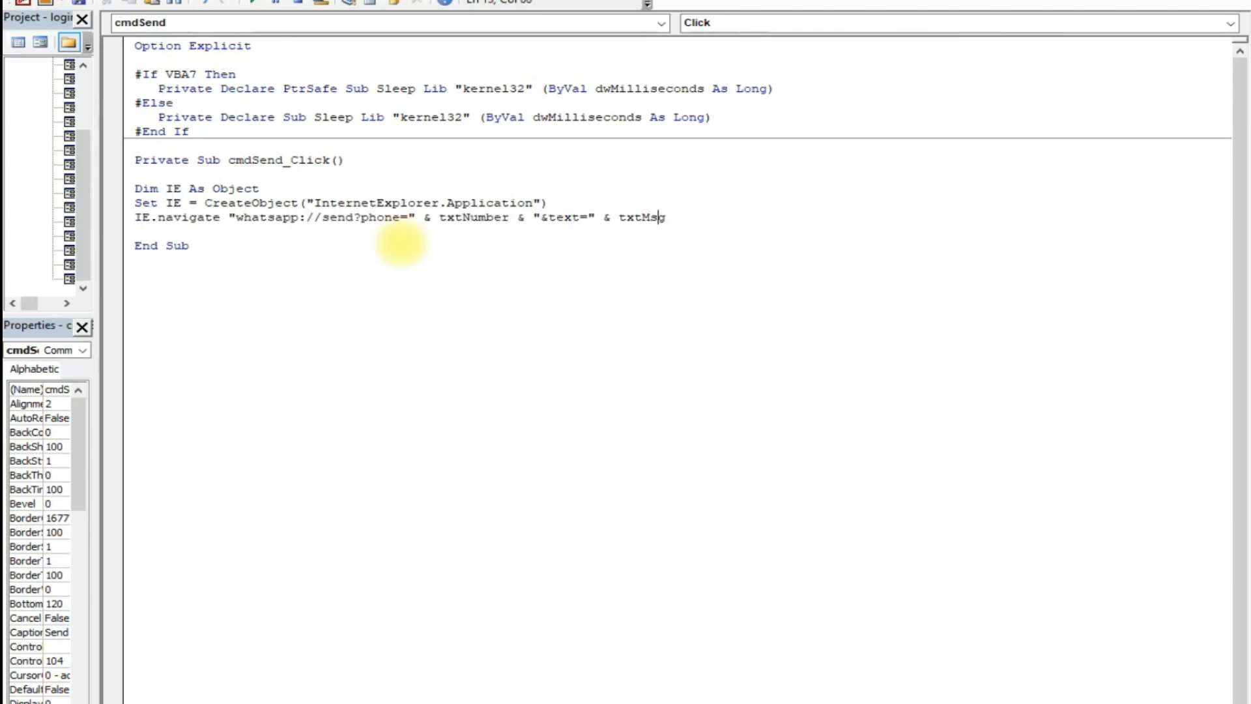
pyautogui.click(137, 218)
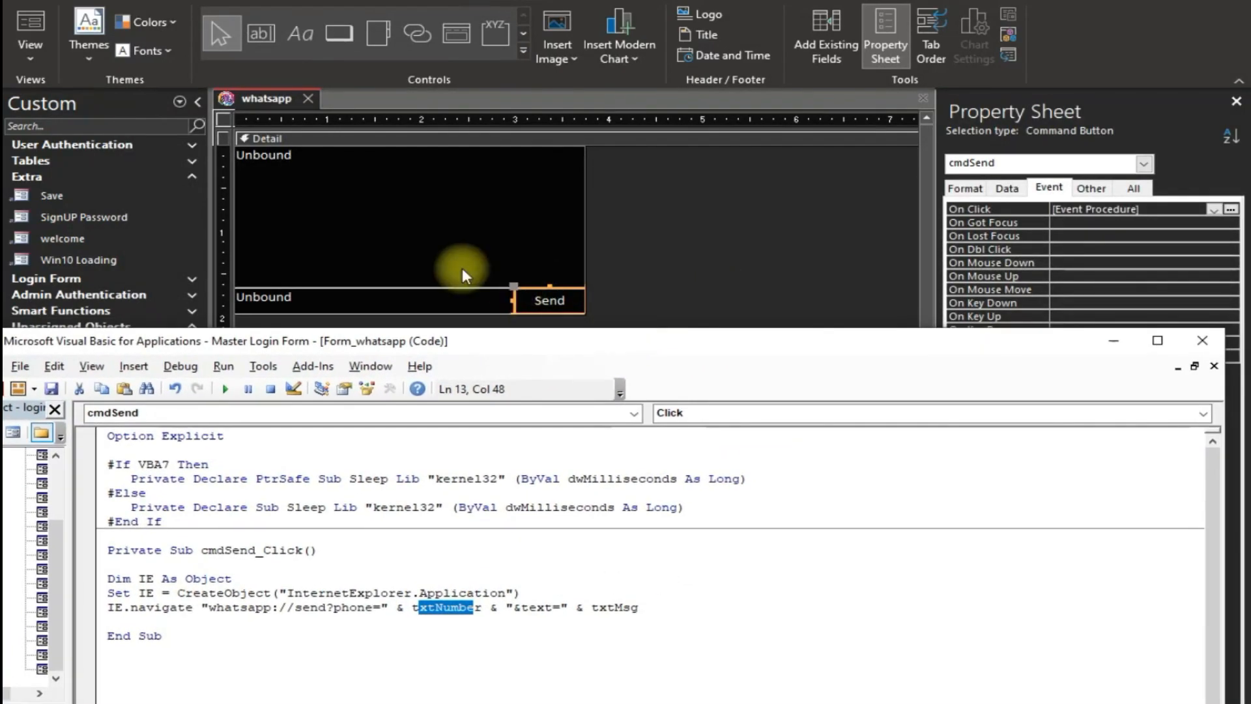
pyautogui.click(367, 300)
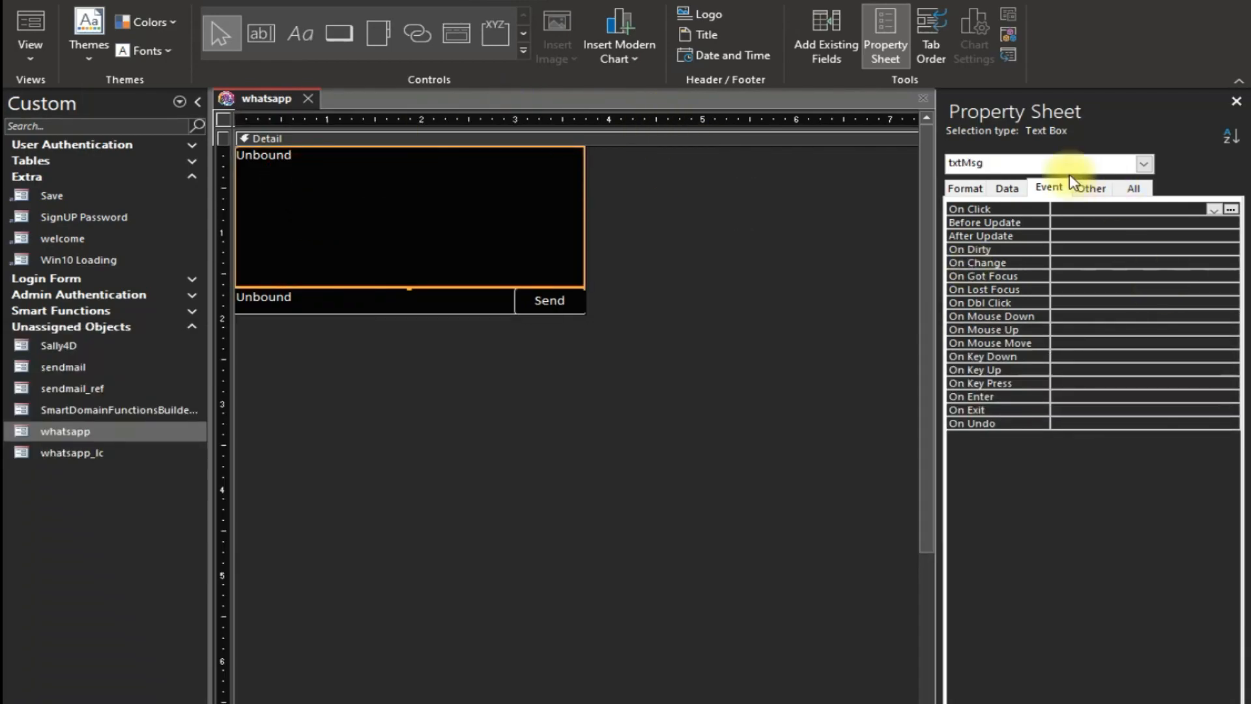
pyautogui.click(467, 312)
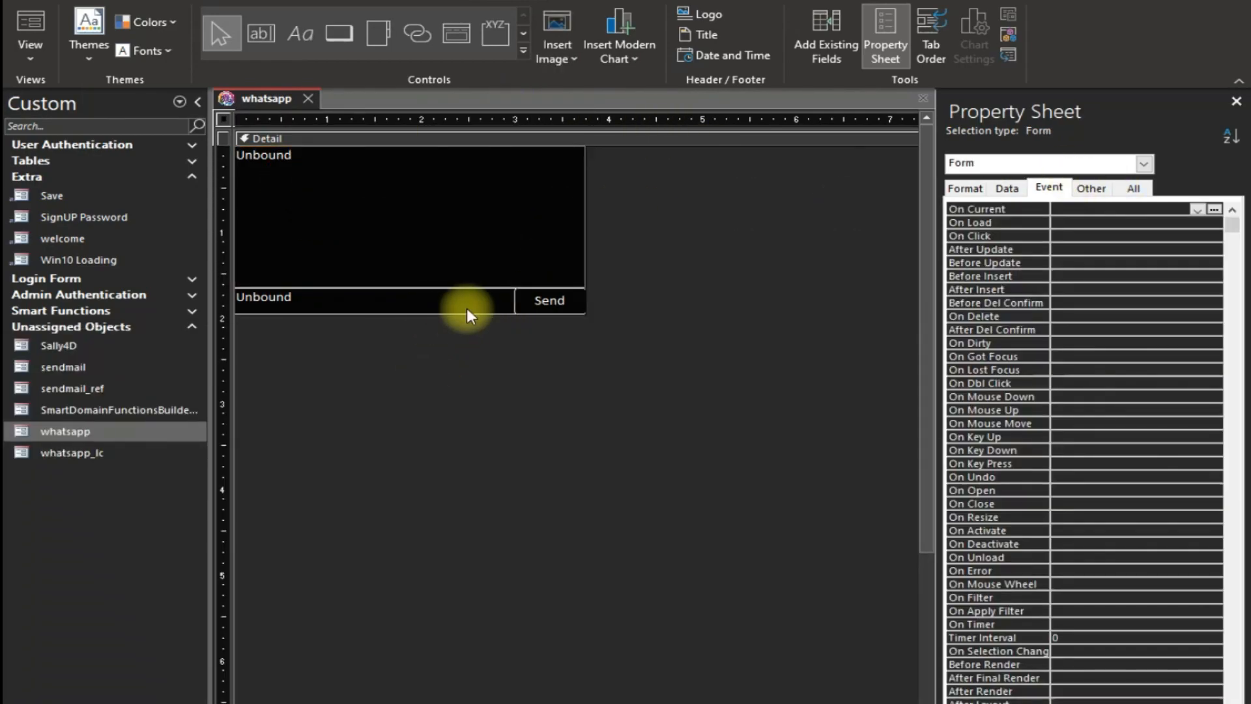
pyautogui.doubleClick(368, 300)
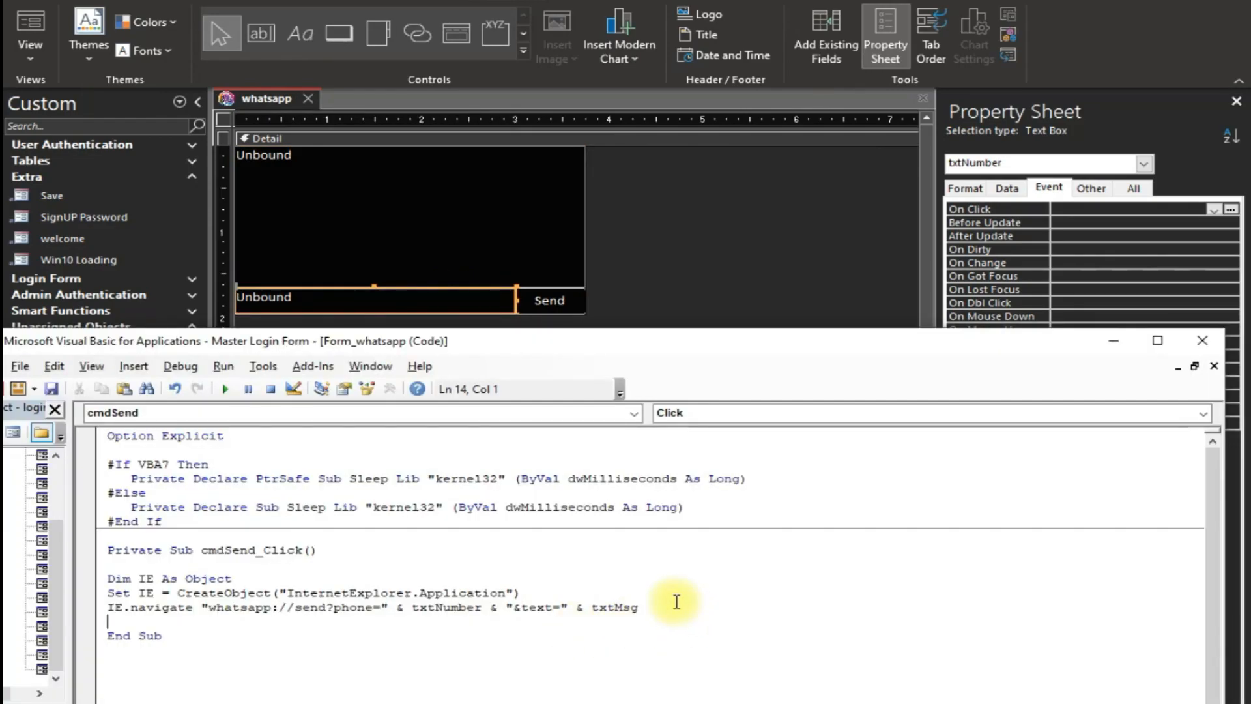
# - Add Sleep 3000 followed by SendKeys "~" to press Enter after the page loads
pyautogui.write('sleep 3')
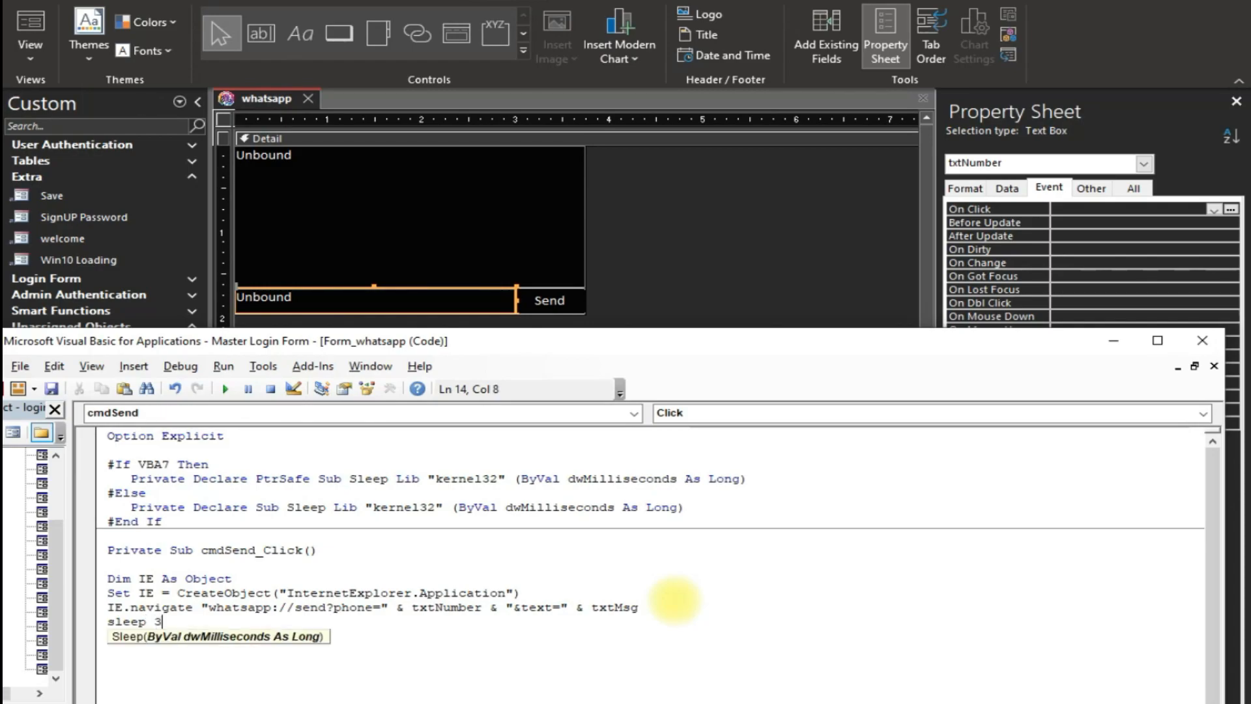
pyautogui.write('000')
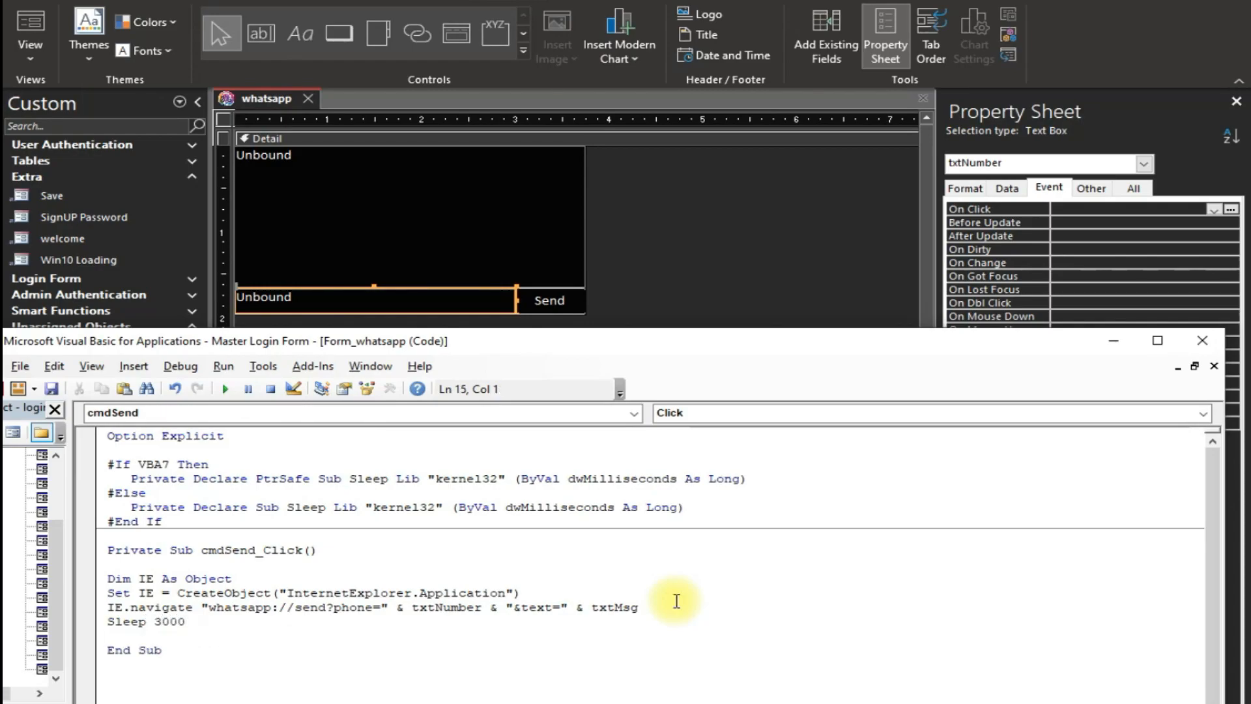
pyautogui.click(108, 636)
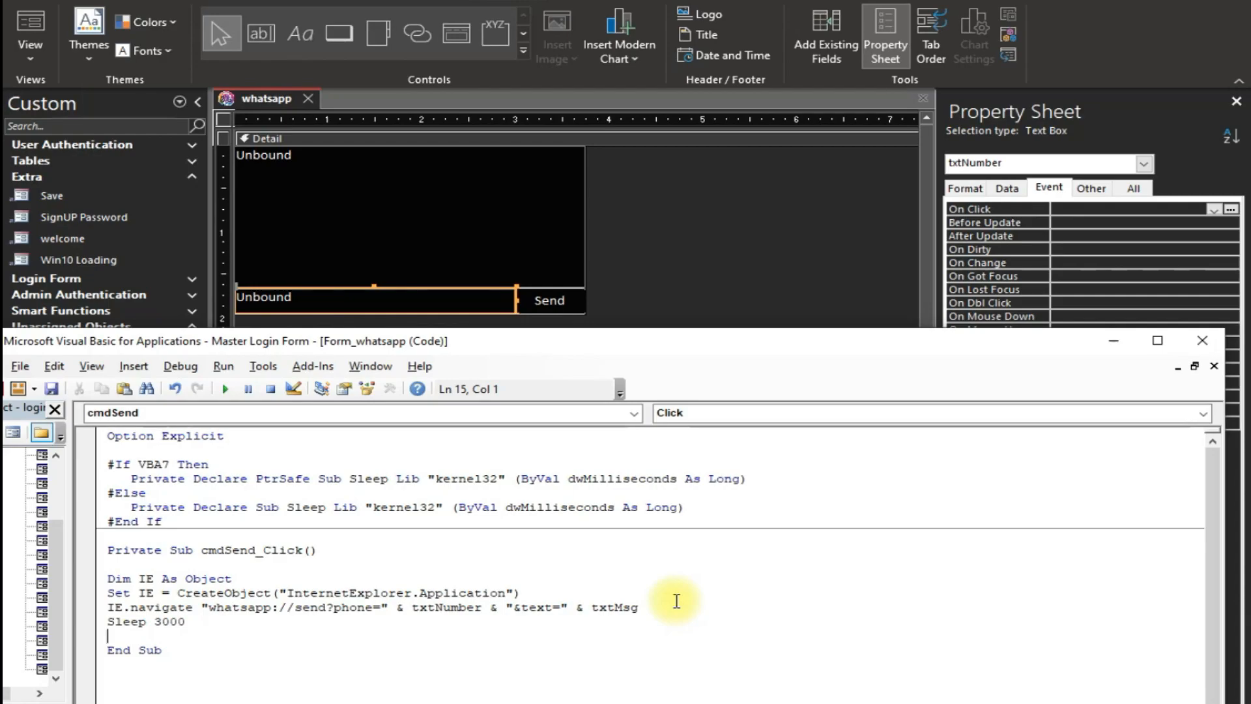
pyautogui.write('sen')
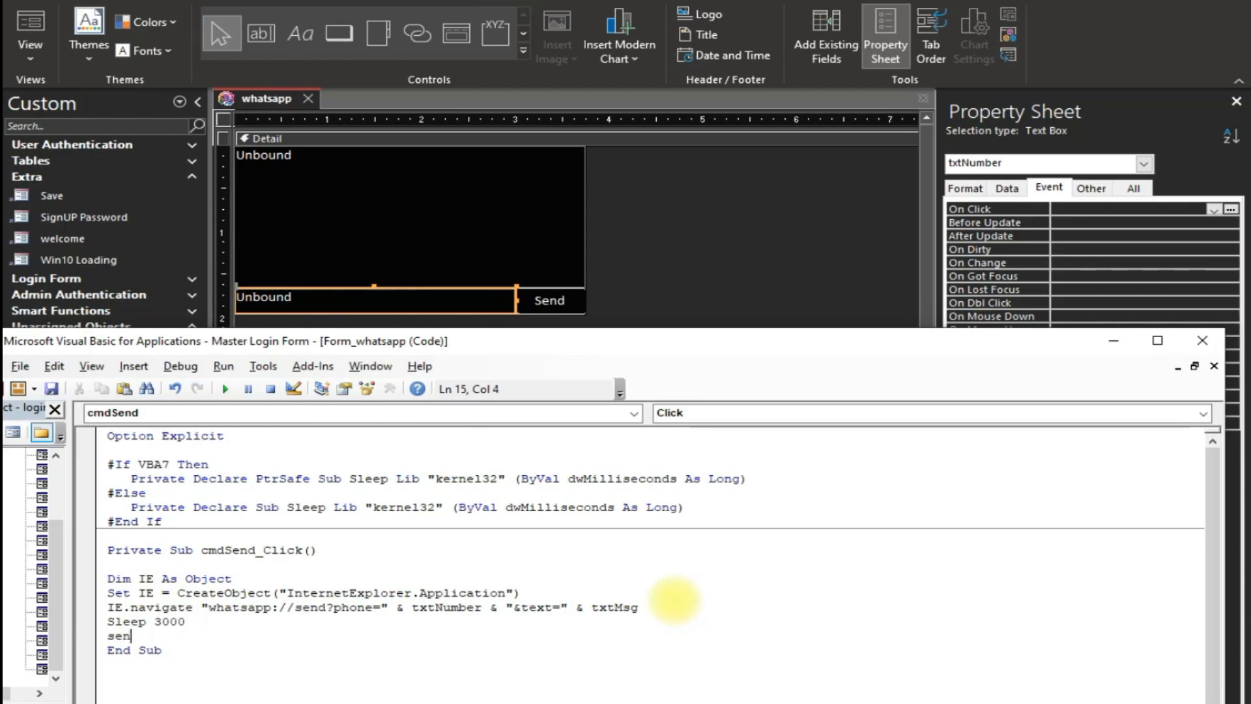
pyautogui.write('dkey')
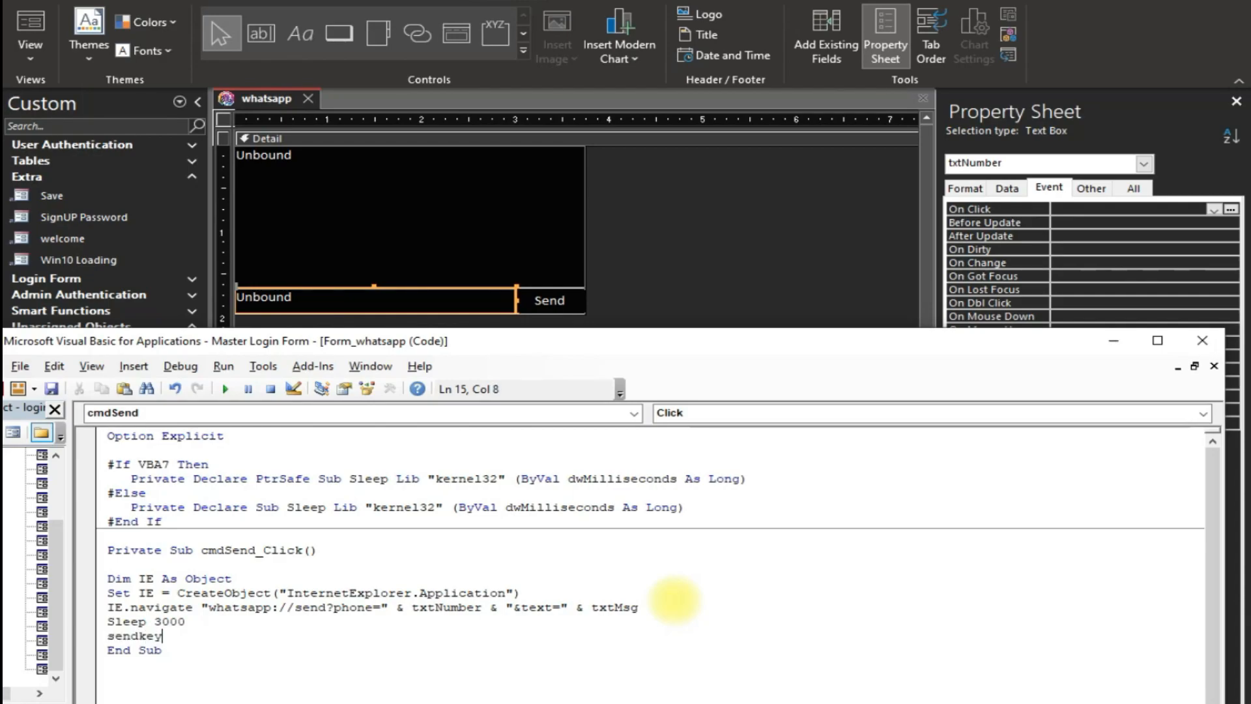
pyautogui.write('s')
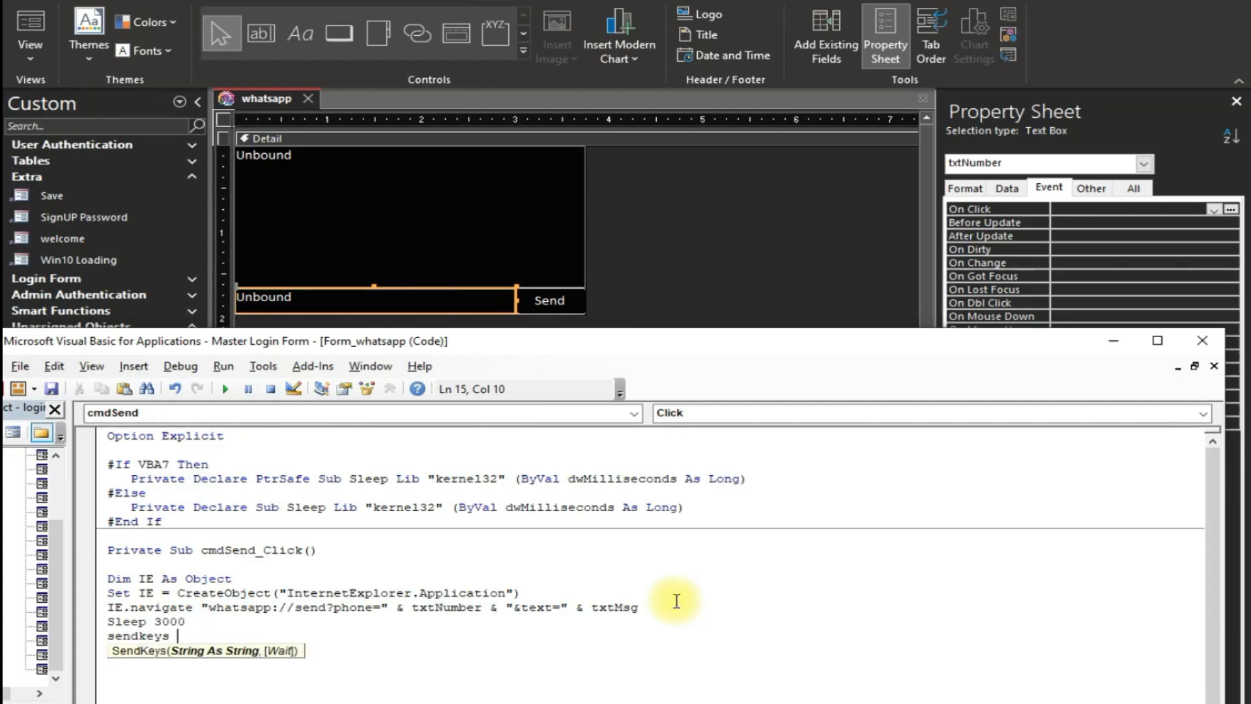
pyautogui.write('"')
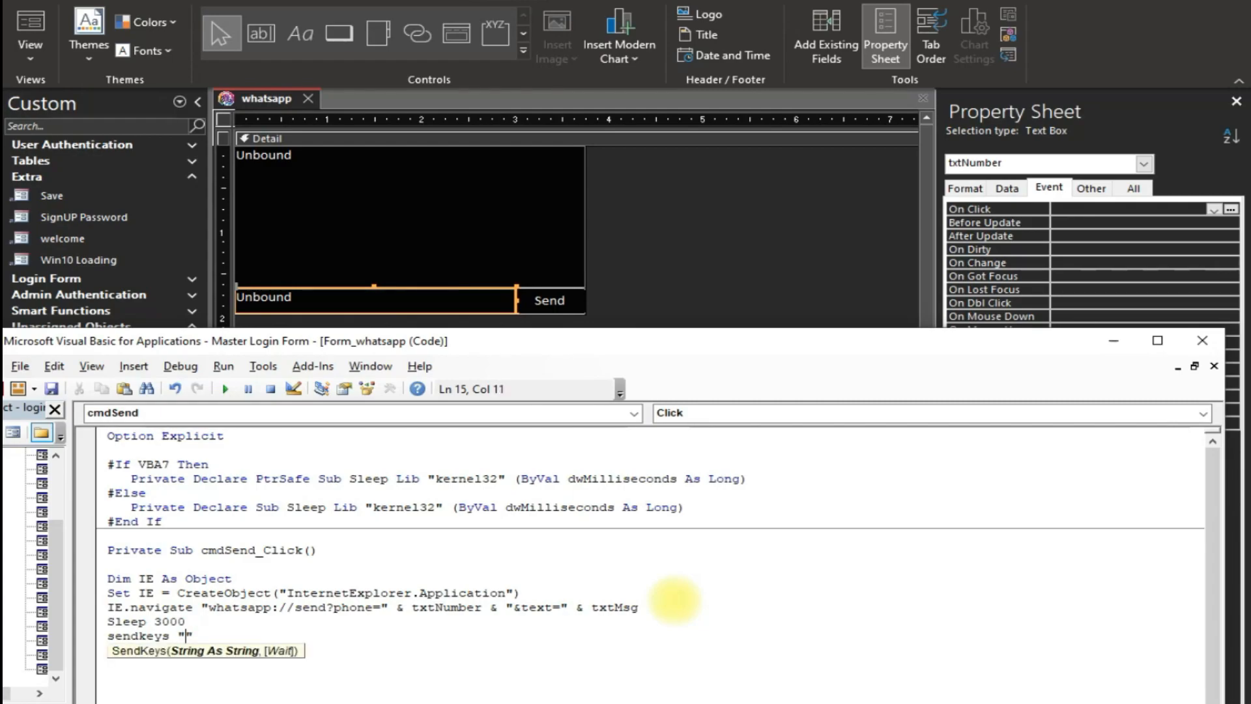
pyautogui.write('~')
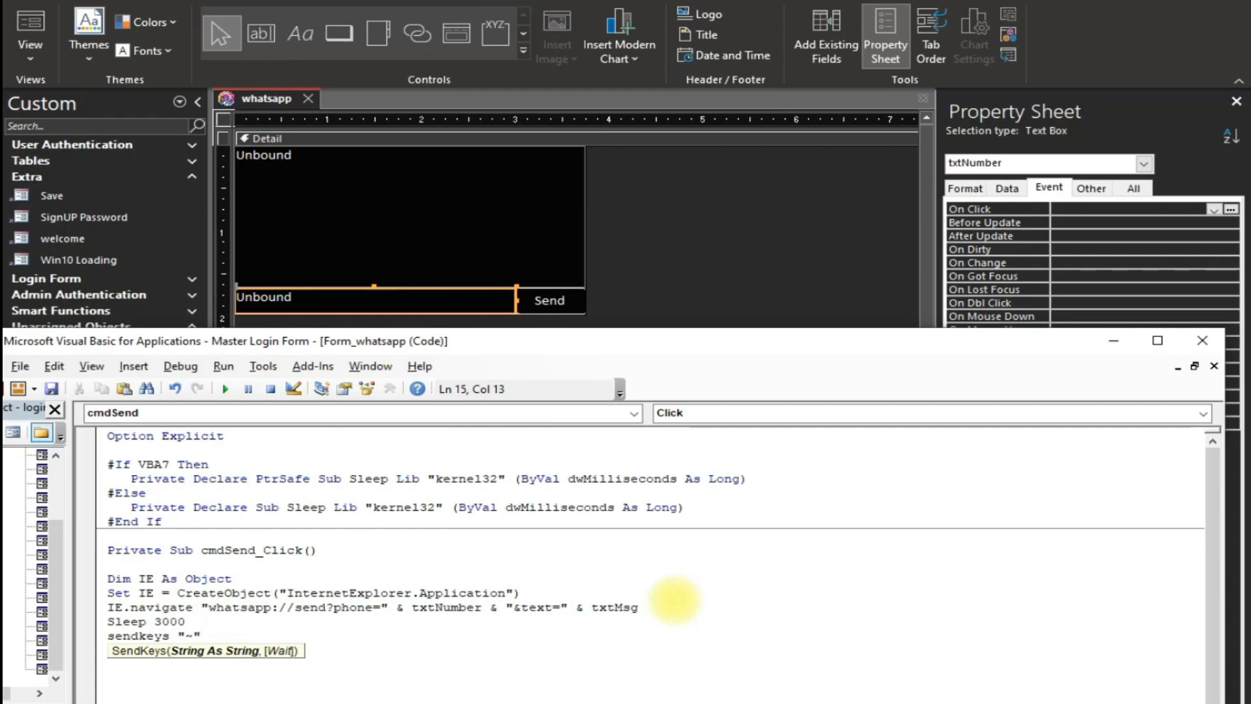
# - Release the browser object with Set IE = Nothing before End Sub
pyautogui.write('set i')
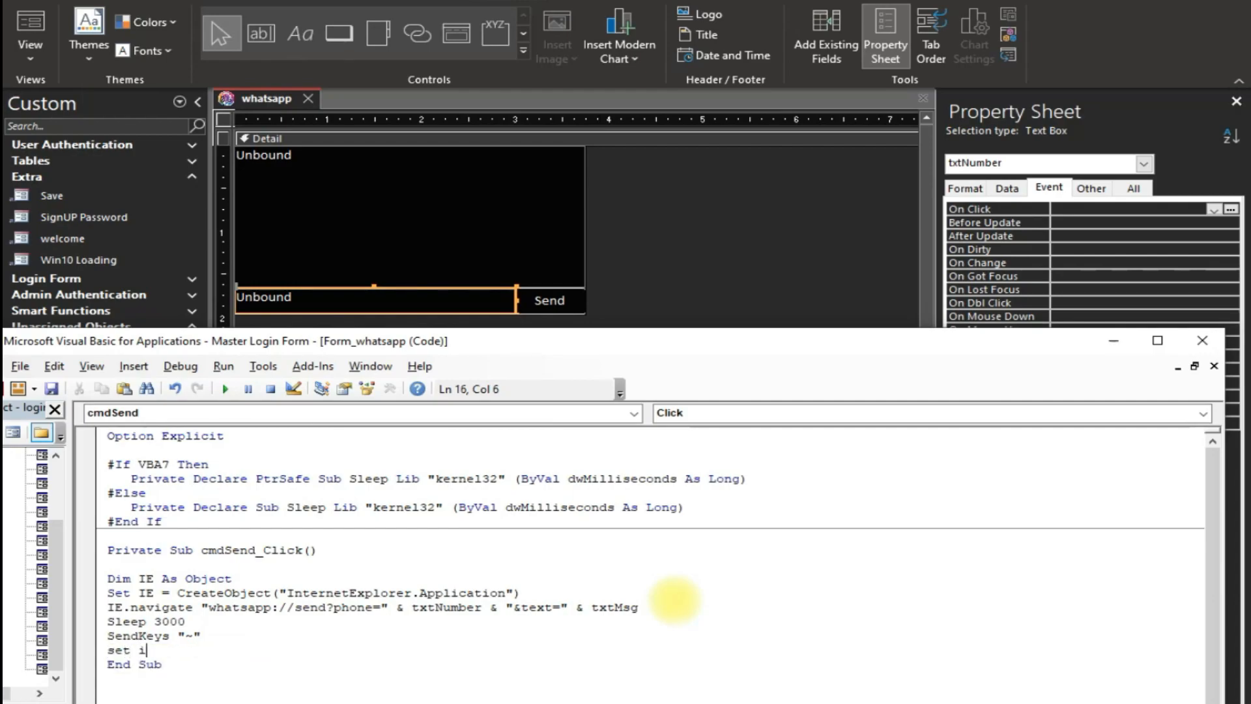
pyautogui.write('e = noth')
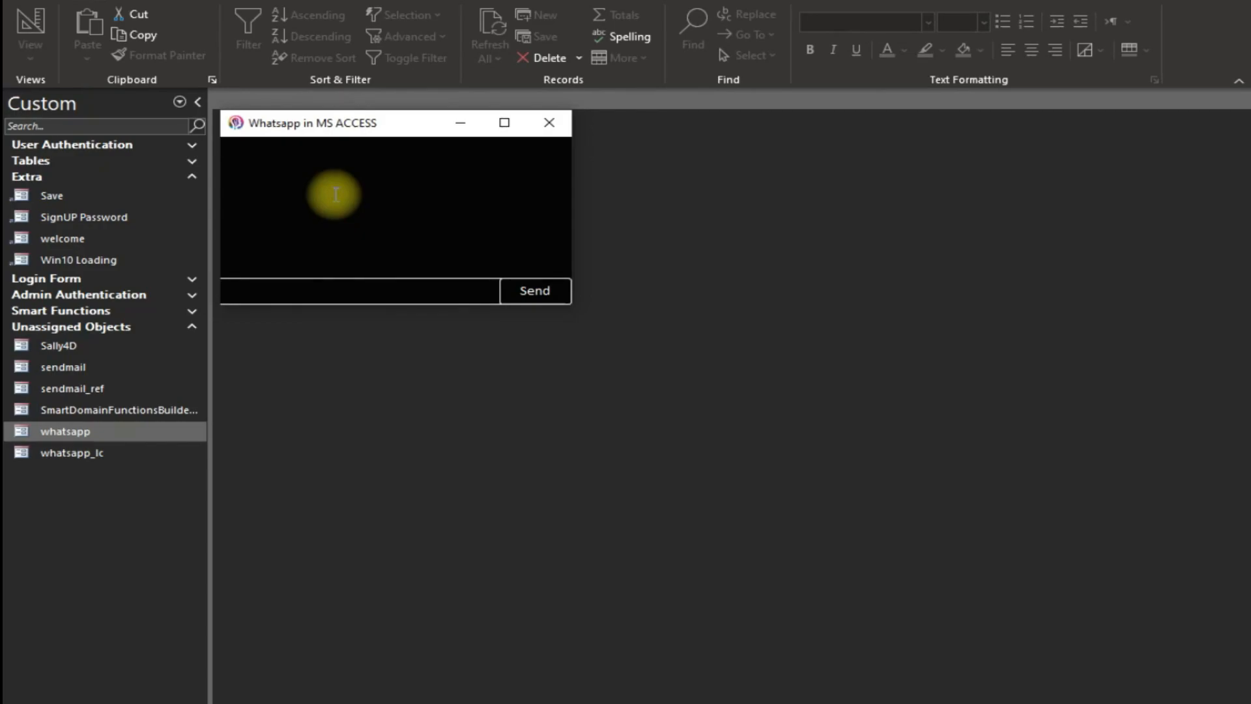
pyautogui.write('Like, S')
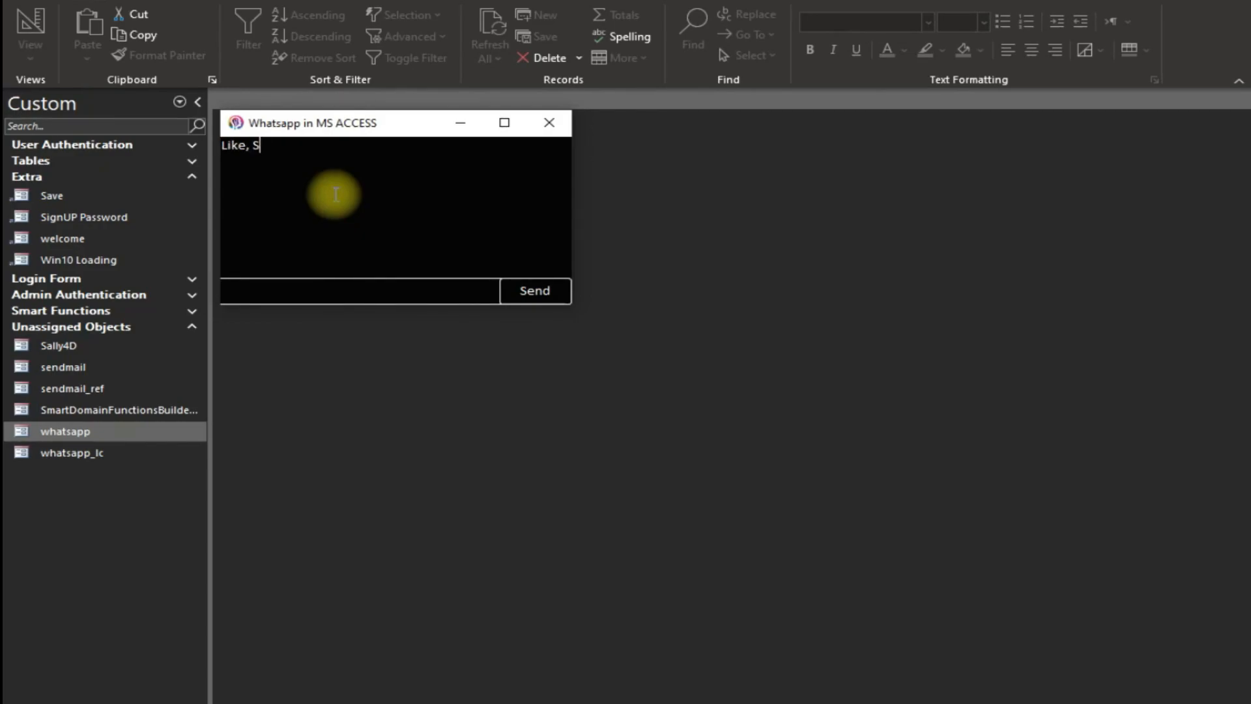
pyautogui.write('hare Subscri')
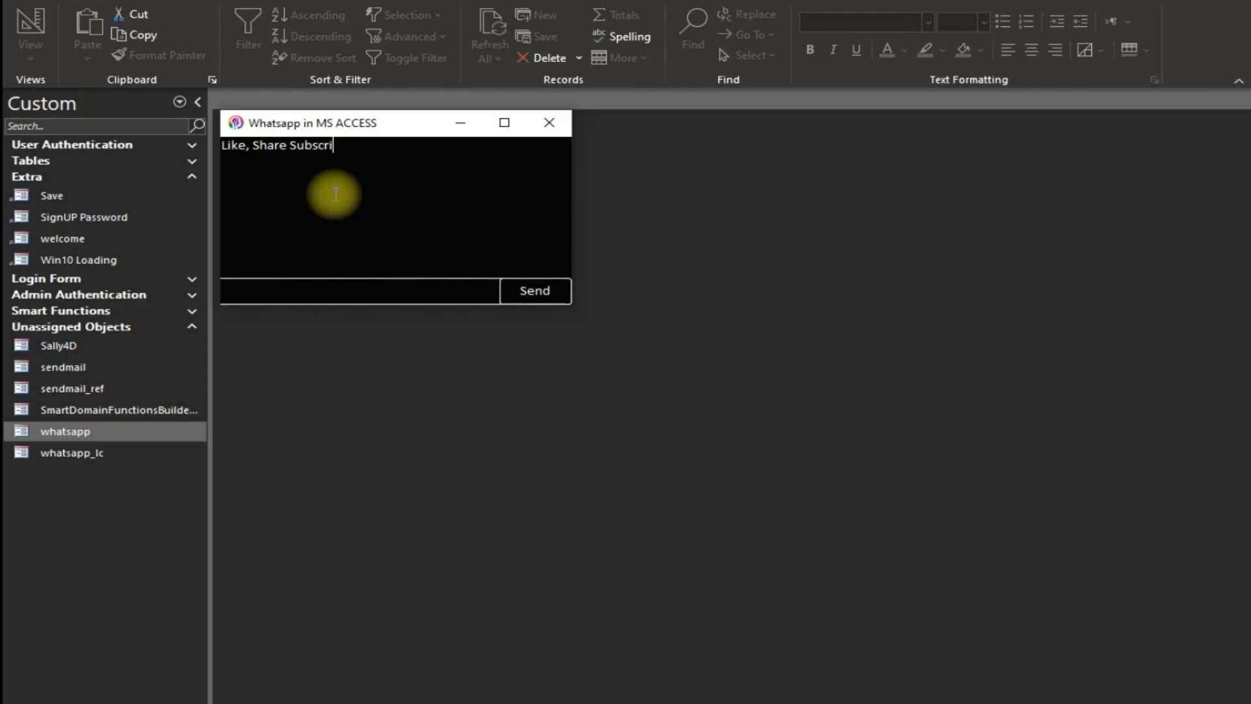
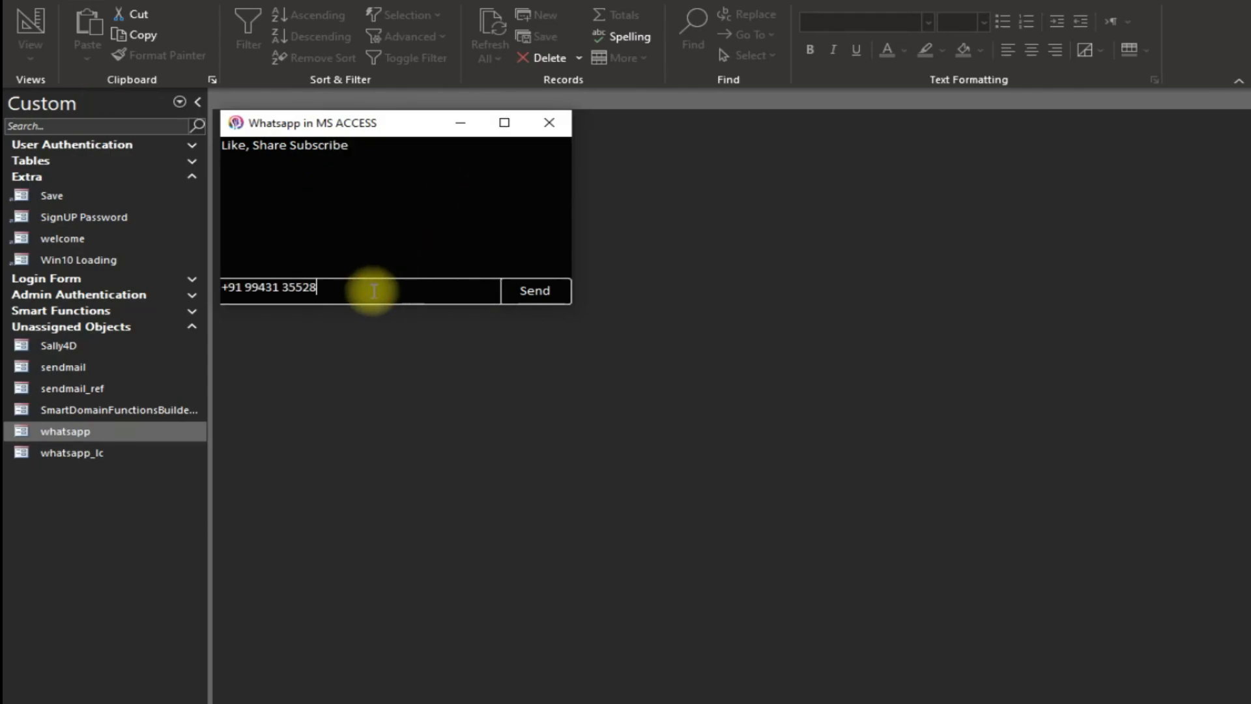